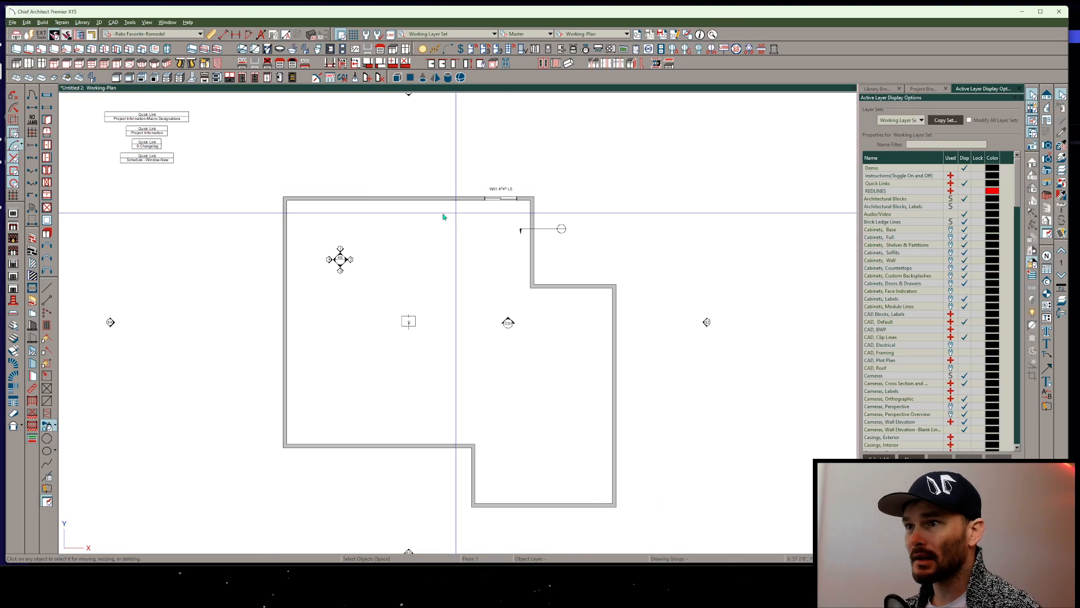
mouse_move(46, 376)
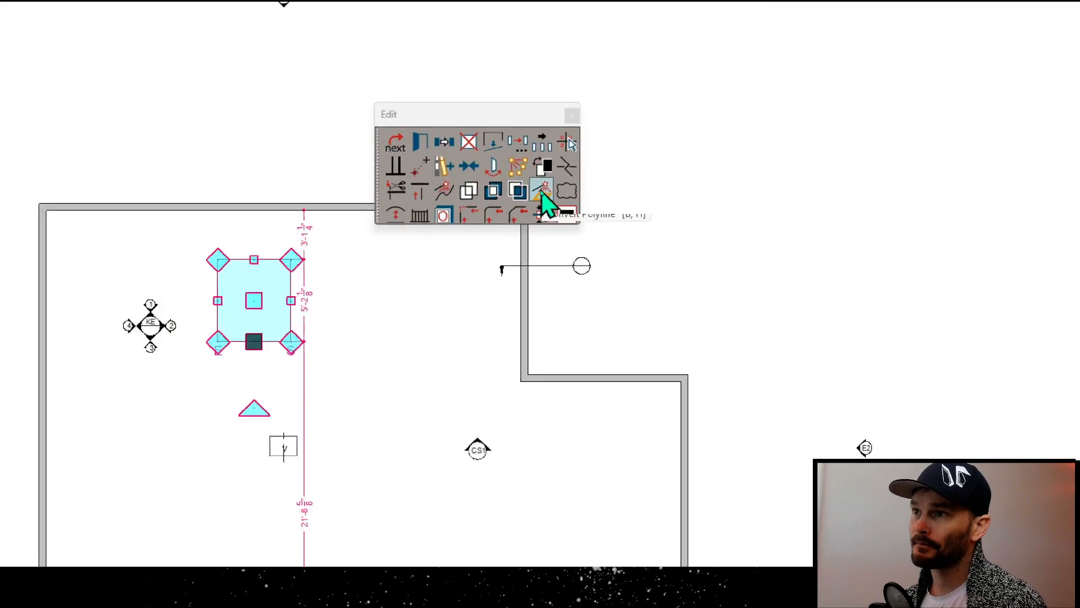
Sketch a rectangular polyline in the room, then cancel Convert Polyline without converting
click(542, 193)
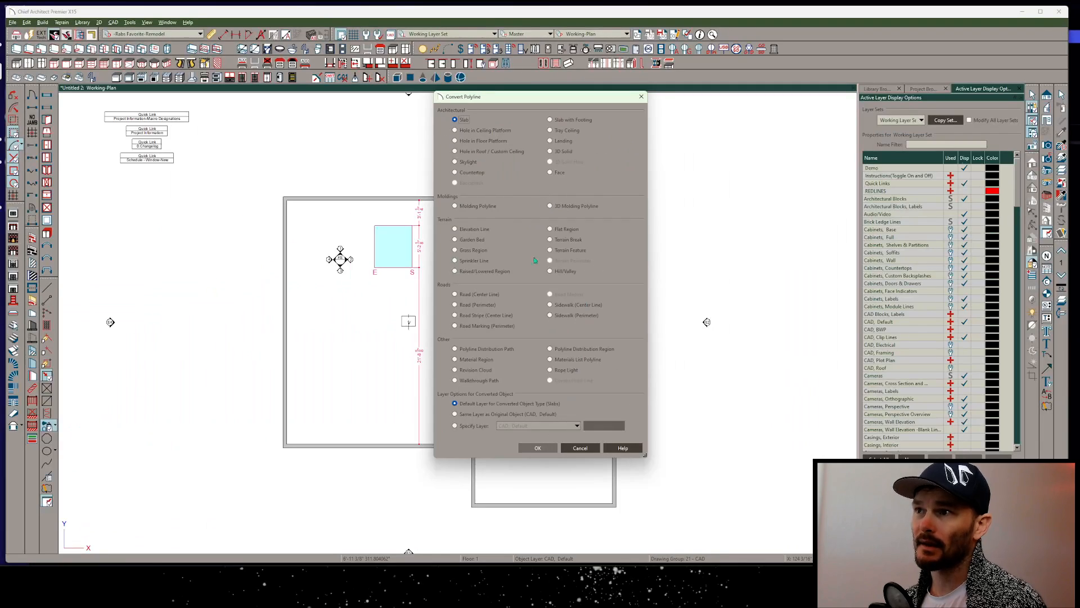
mouse_move(536, 162)
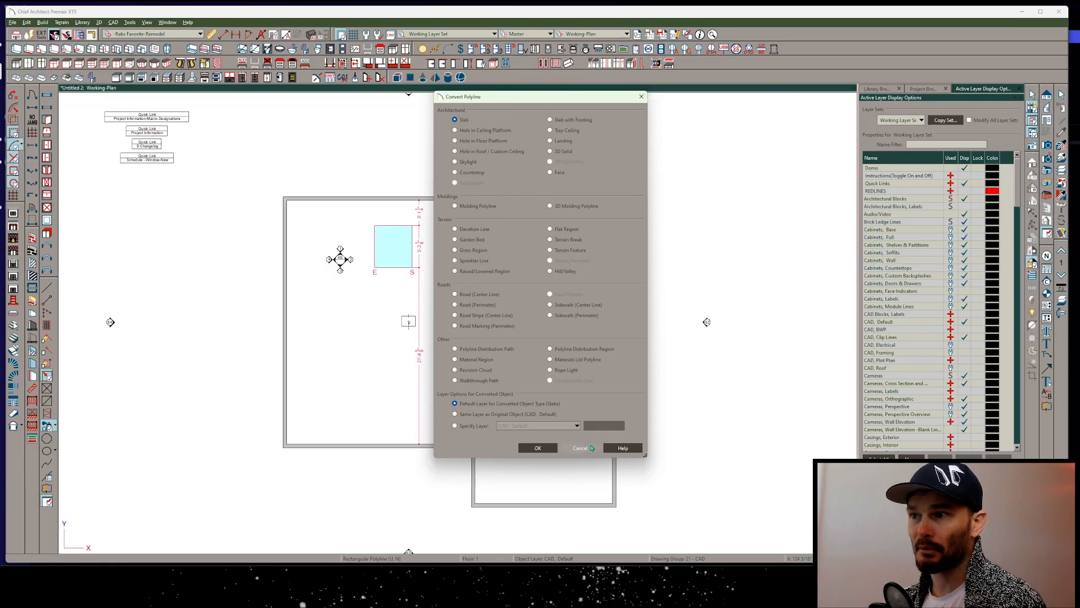
click(537, 448)
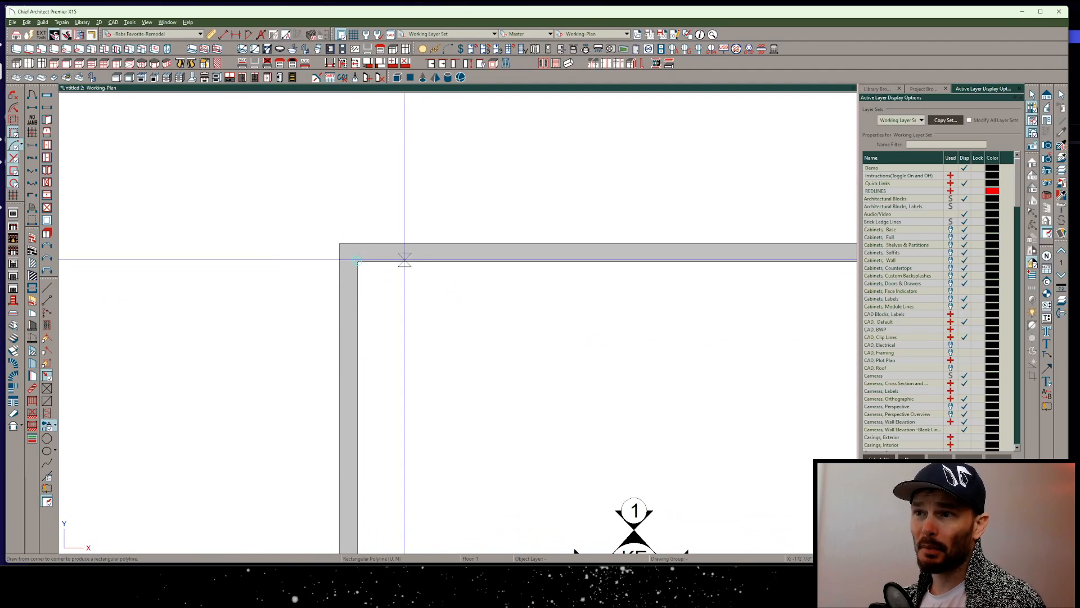
Draw the panel rectangle from the inside top-left corner with X 24 and Y -48 inches
drag(356, 261, 535, 470)
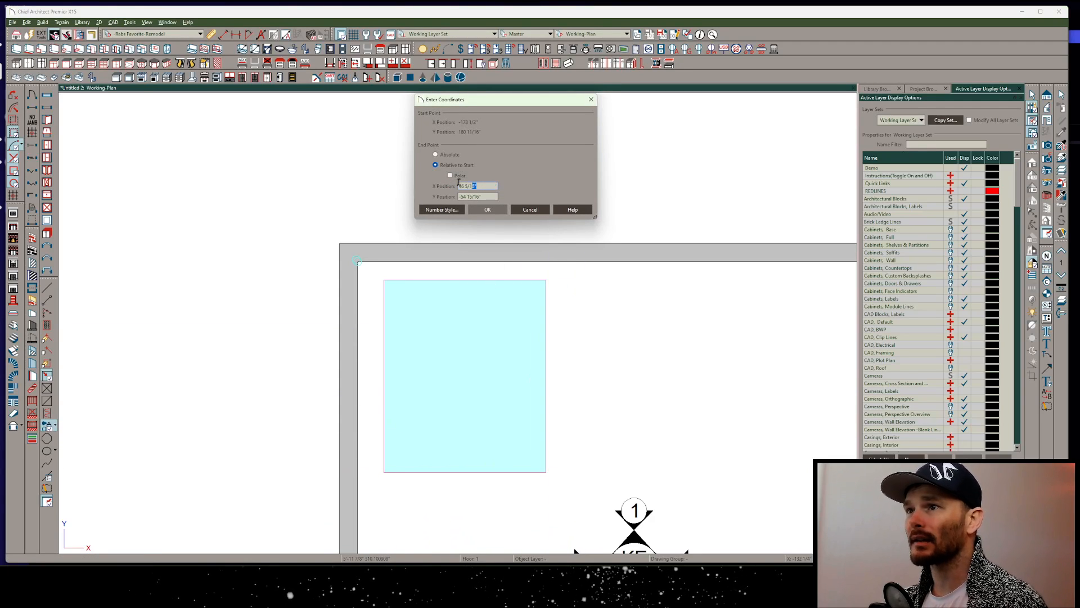
text(24)
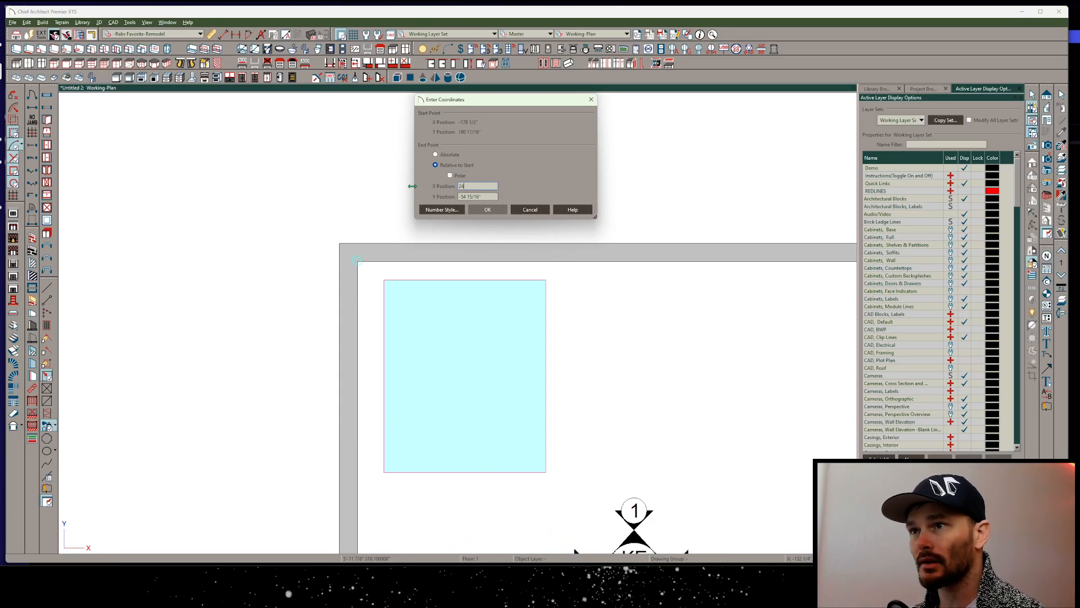
click(475, 196)
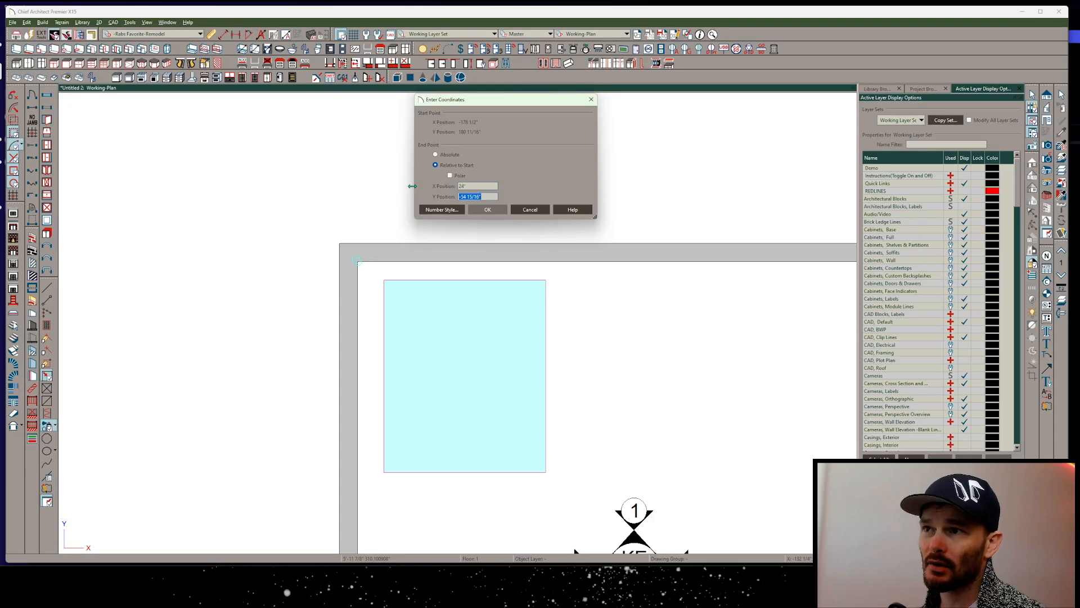
mouse_move(124, 415)
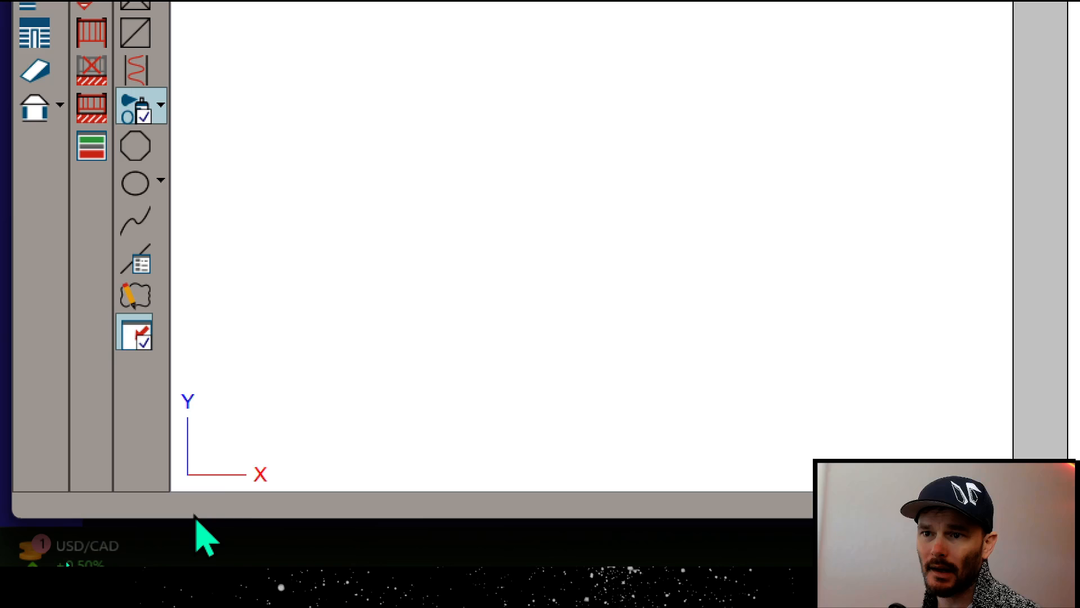
mouse_move(344, 509)
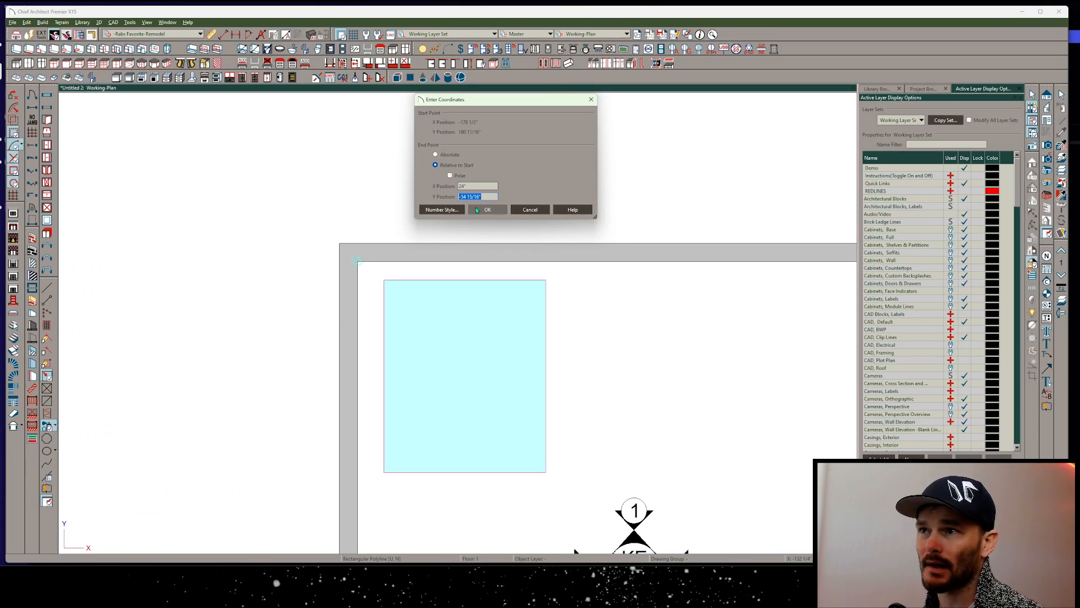
text(48)
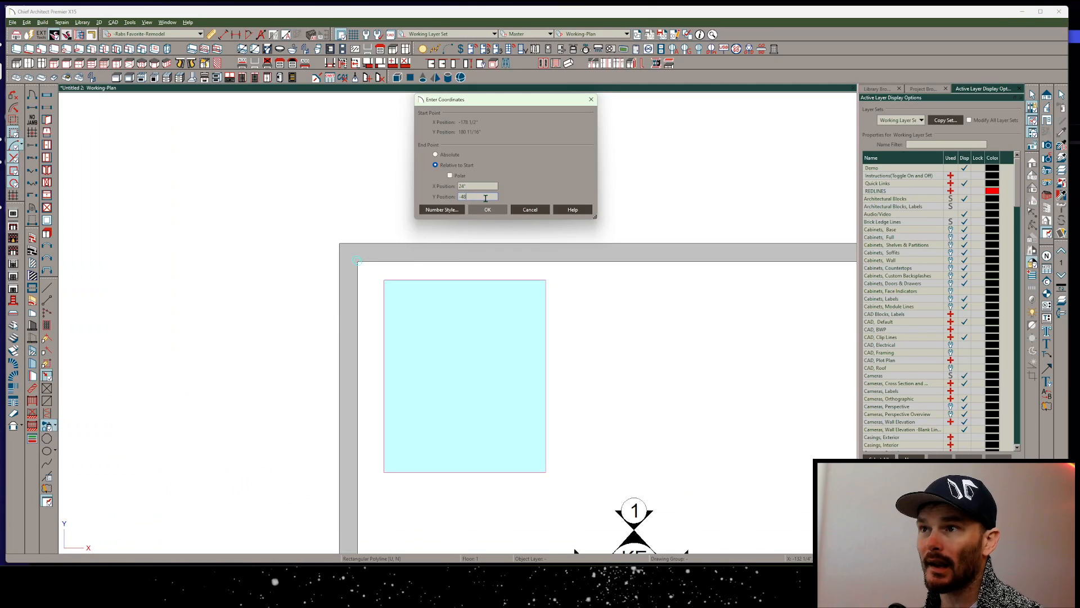
click(487, 209)
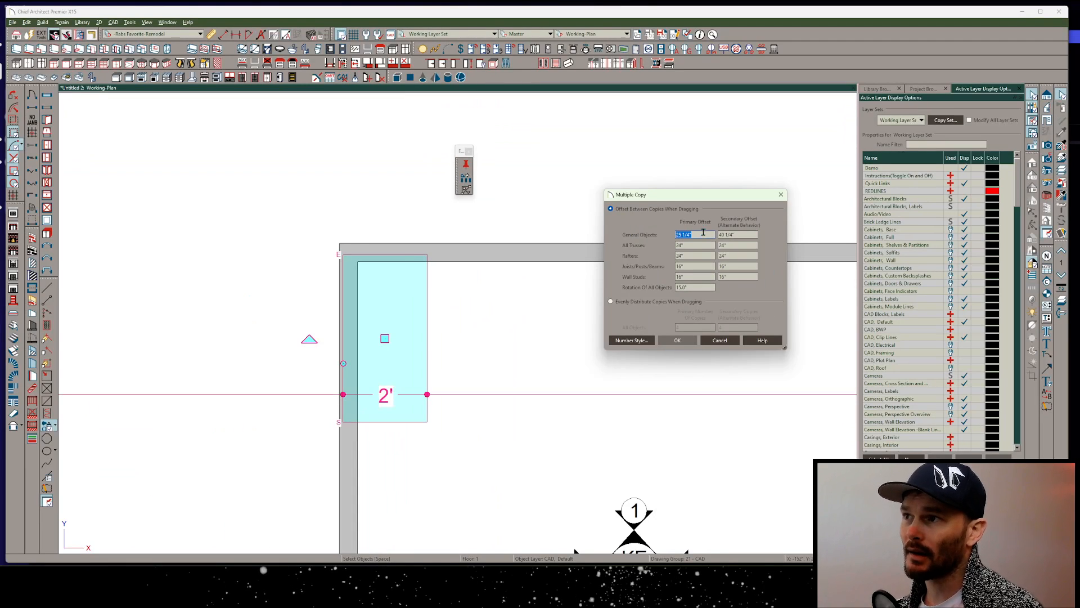
Make multiple copies of the panel at a 24-inch offset along the top wall
text(24)
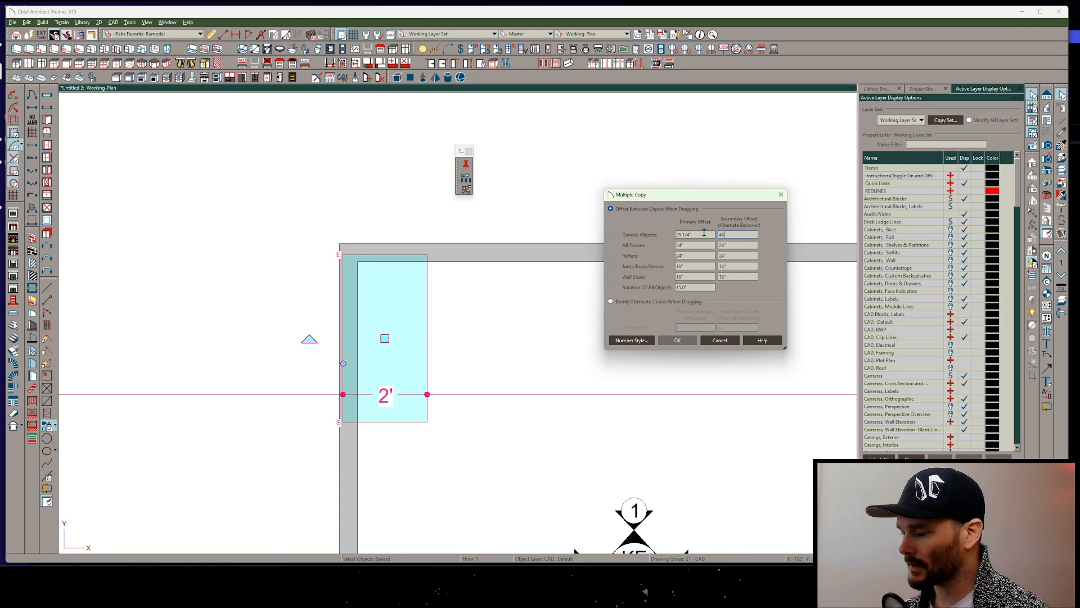
text(x)
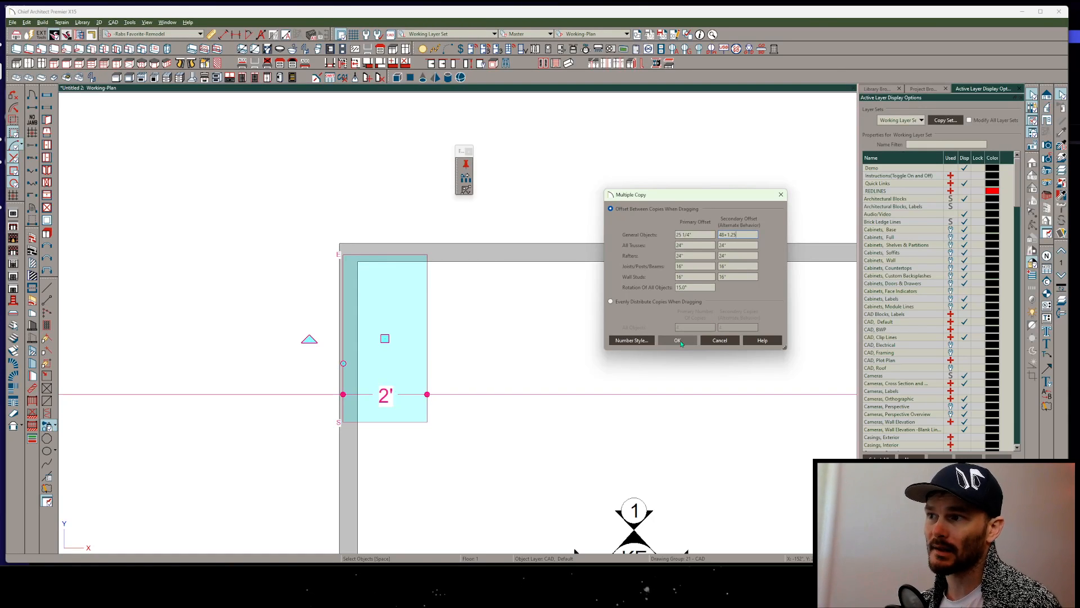
click(677, 340)
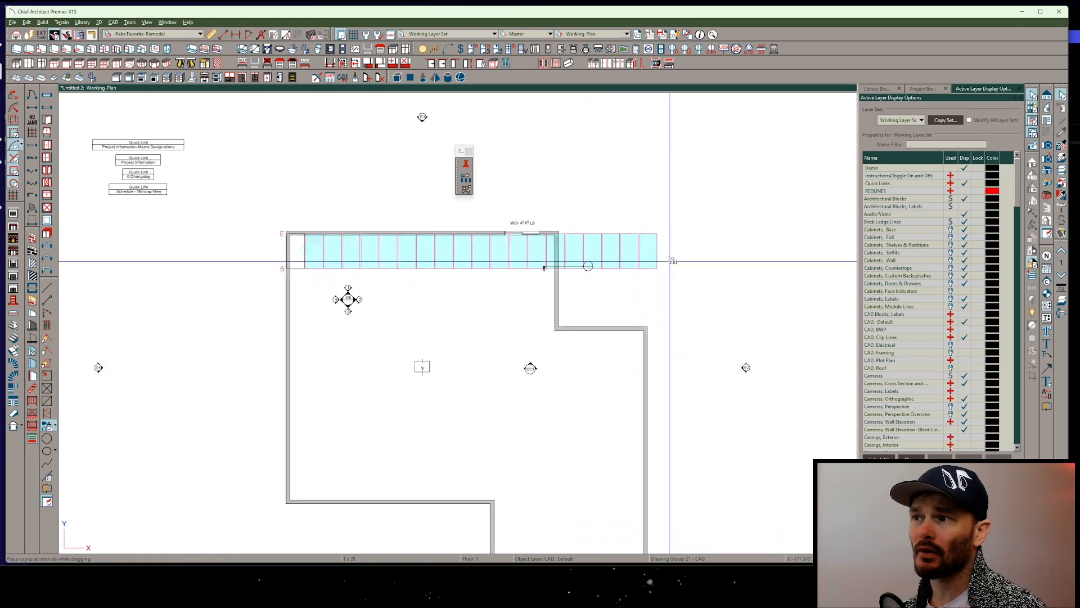
scroll(down, 3)
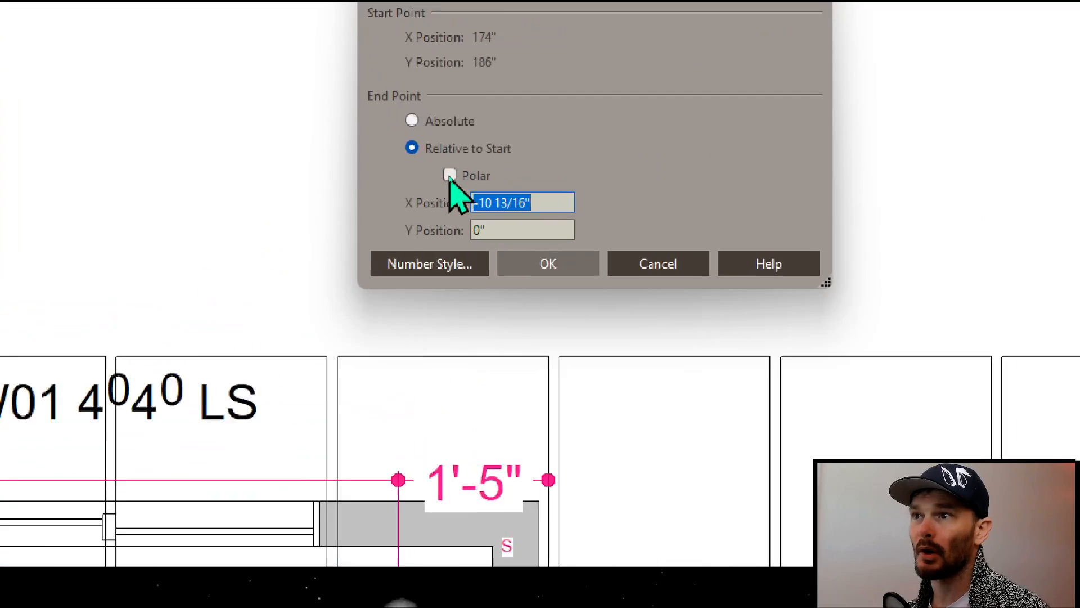
Move the panel grid 1.25 inches left using a polar offset at angle 180
click(449, 175)
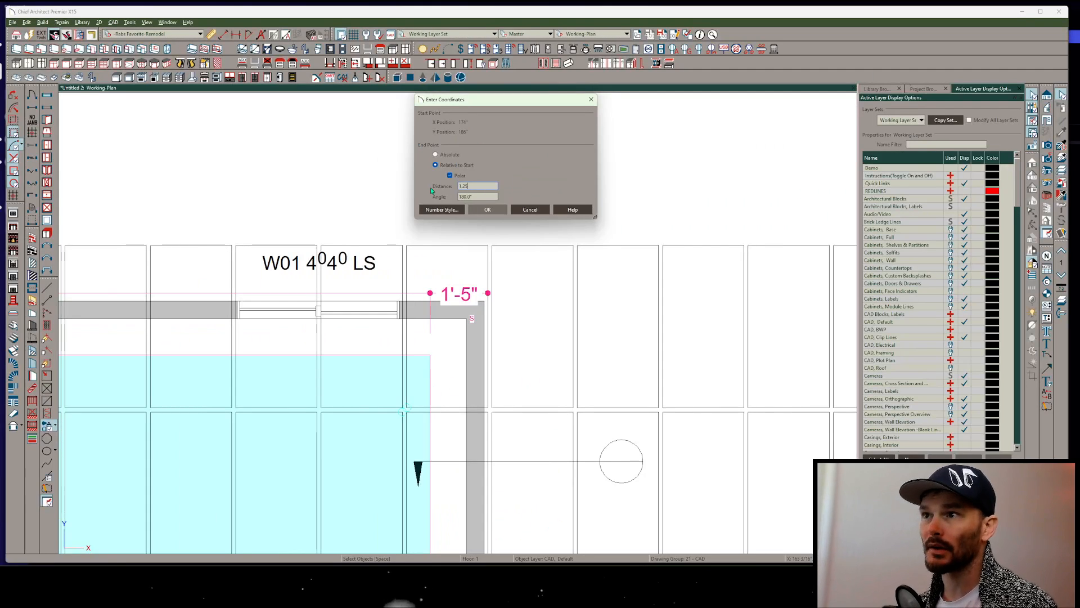
click(487, 209)
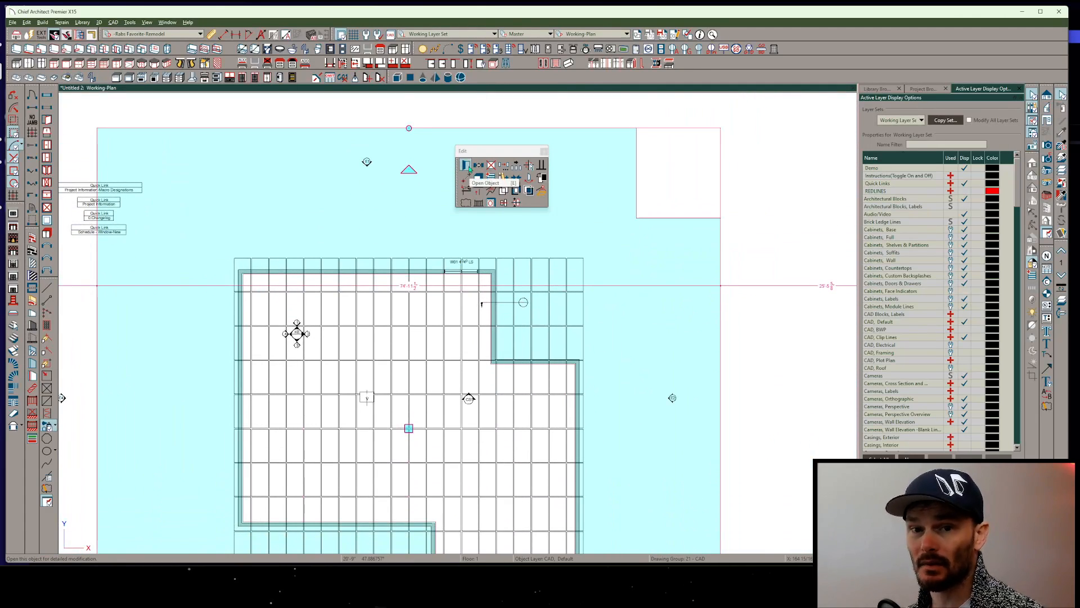
Set the surrounding polyline's fill style type to Hatch and edit the hatch angle
click(467, 166)
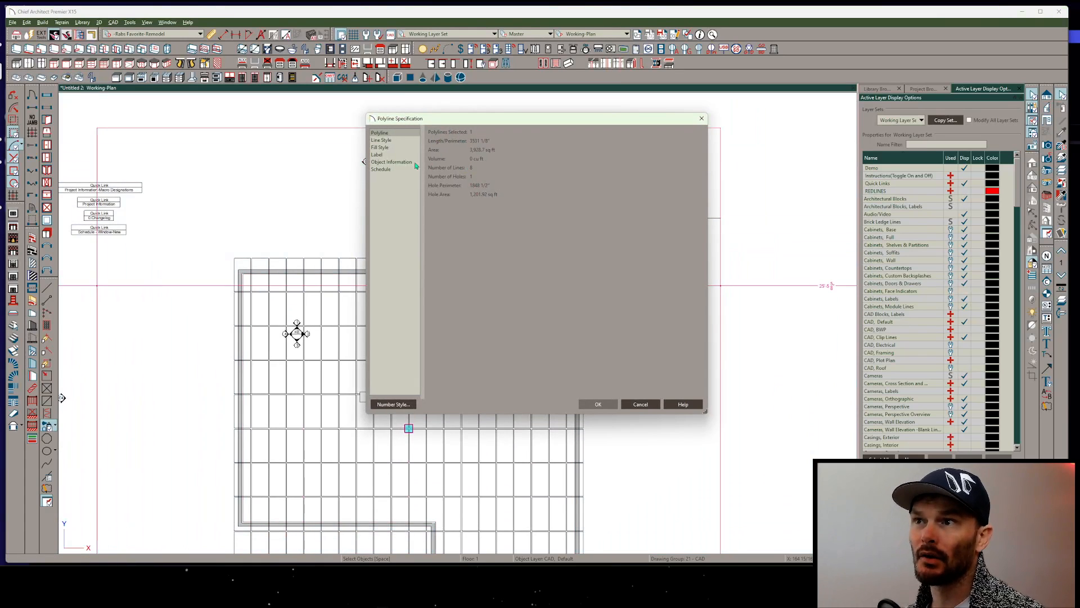
click(380, 146)
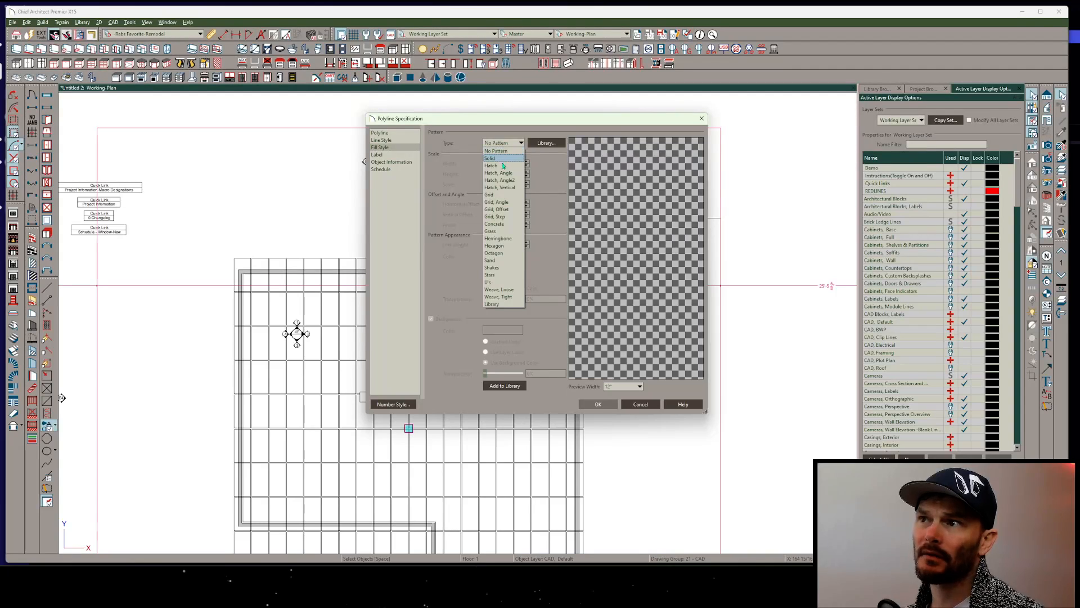
click(491, 165)
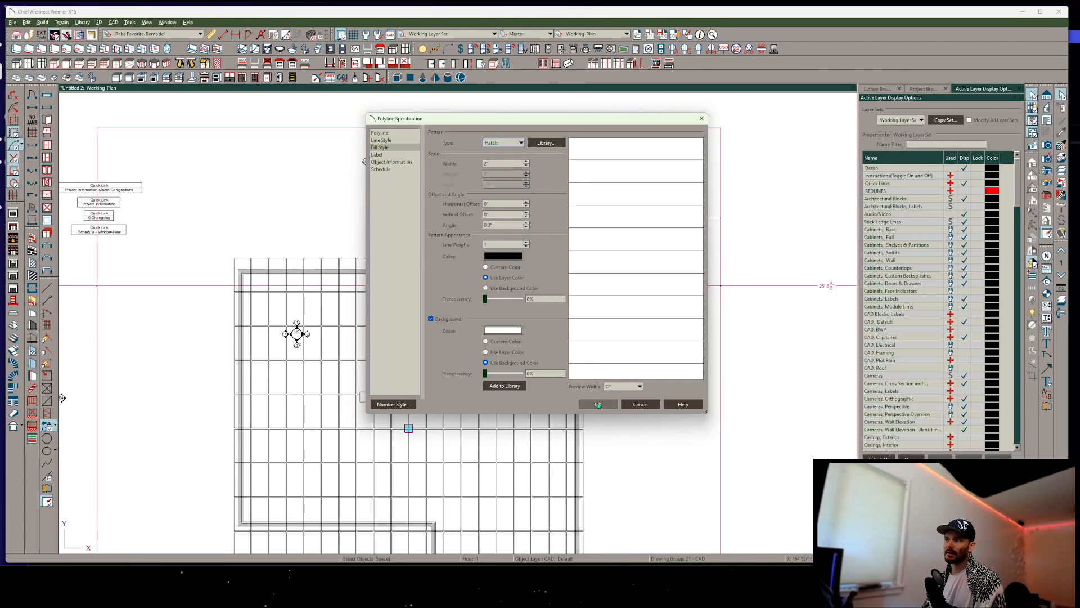
click(503, 224)
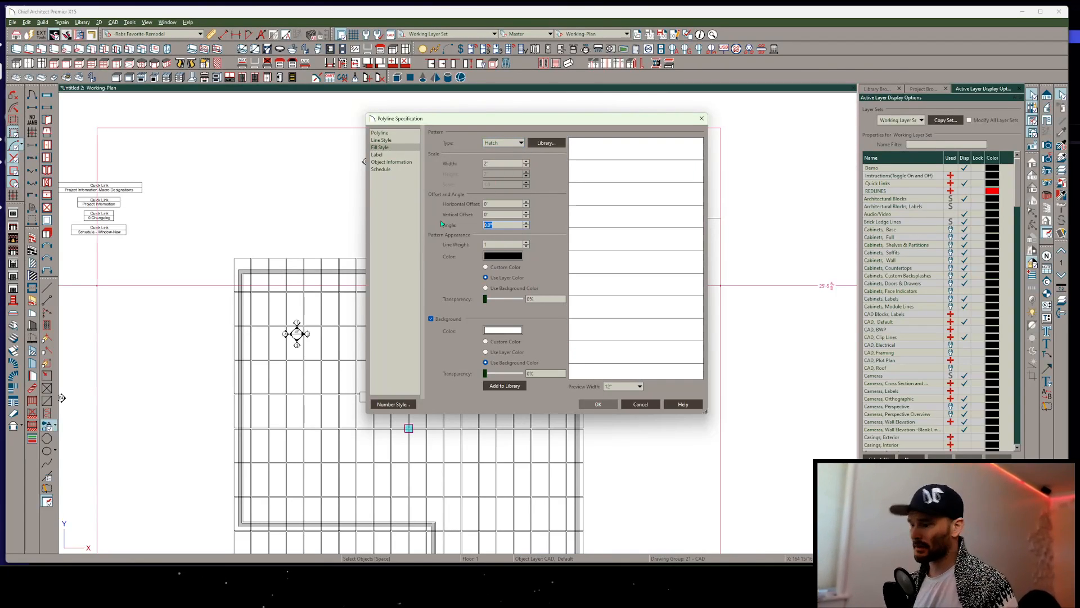
click(596, 404)
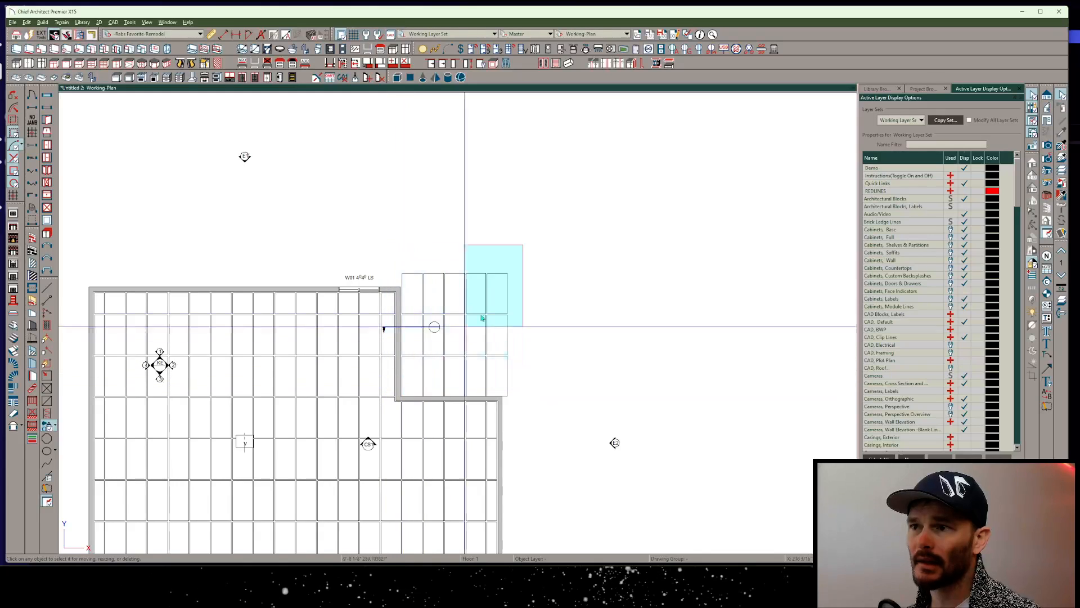
Select the leftover panel outside the upper-right wall jog
click(495, 293)
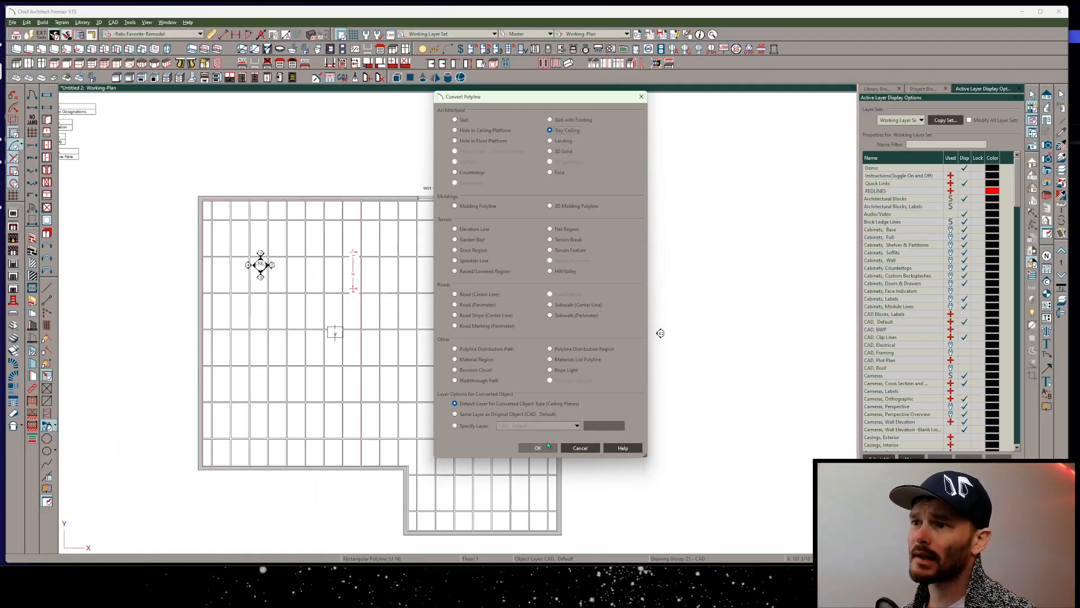
Convert the polylines to tray ceilings on the default ceiling-planes layer
click(537, 447)
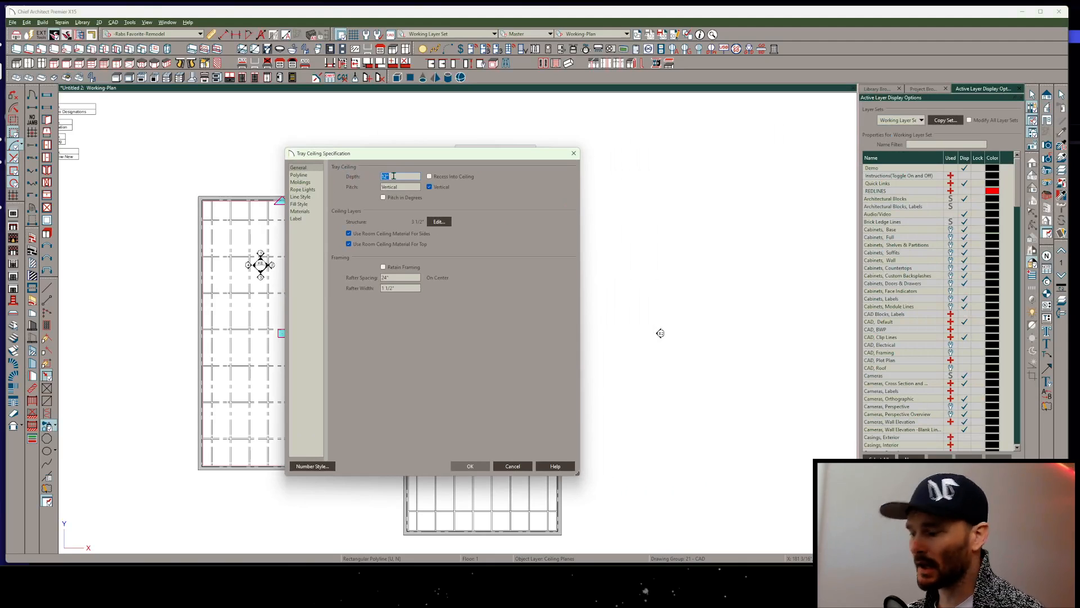
Give the tray ceiling 1/2" depth, 1/4" structure, and sides without room ceiling material
text(5)
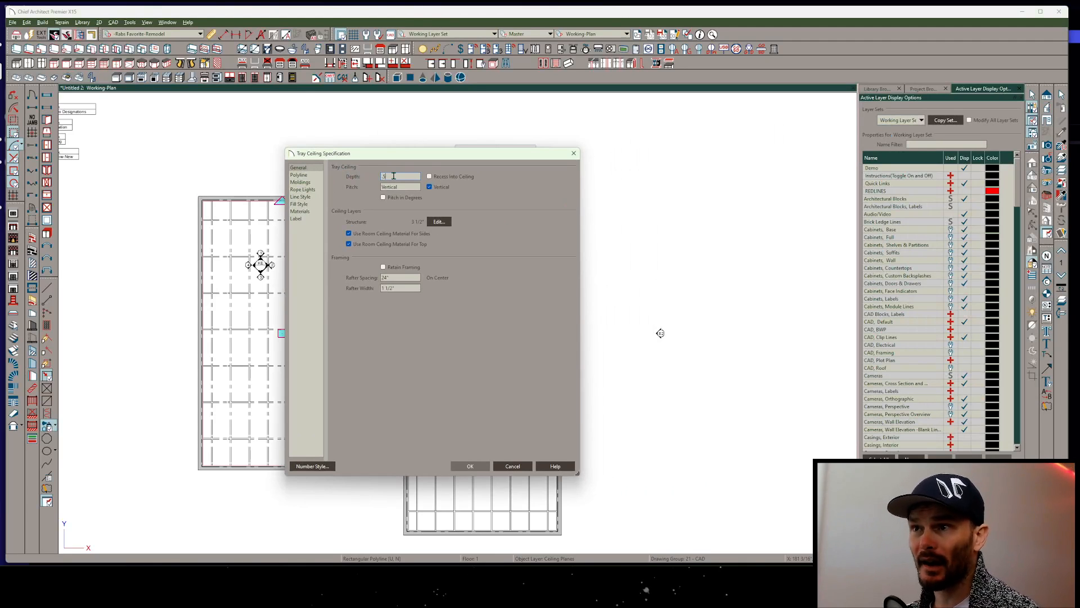
text(1/2")
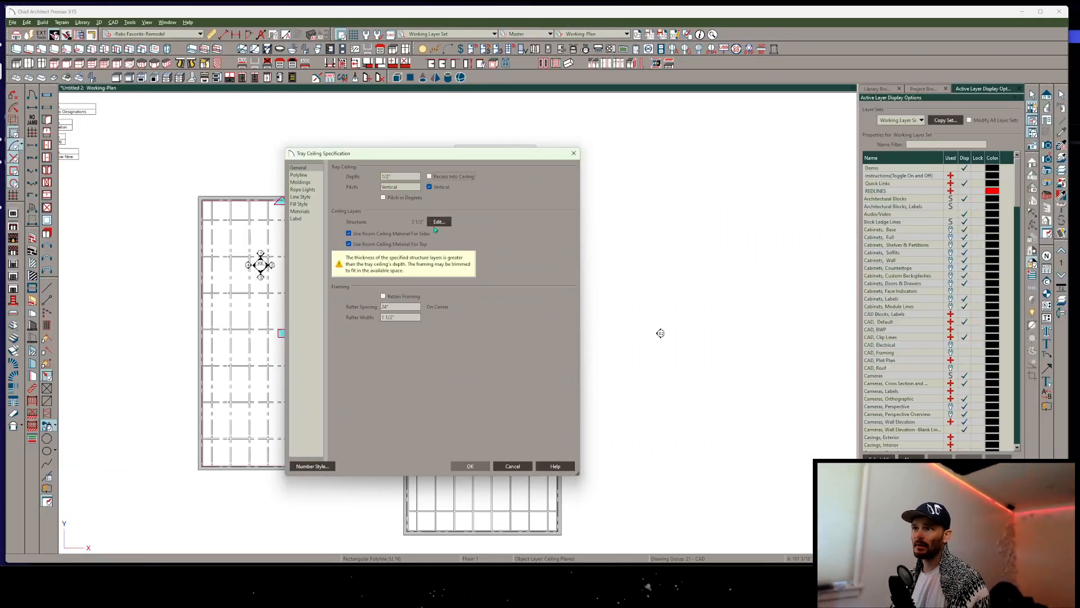
click(438, 221)
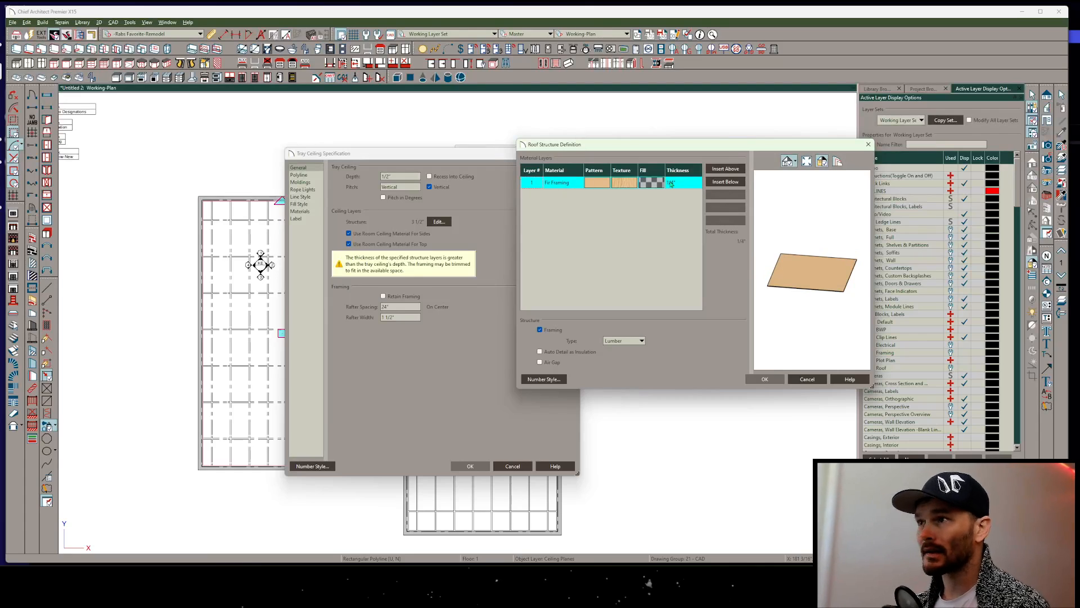
click(764, 378)
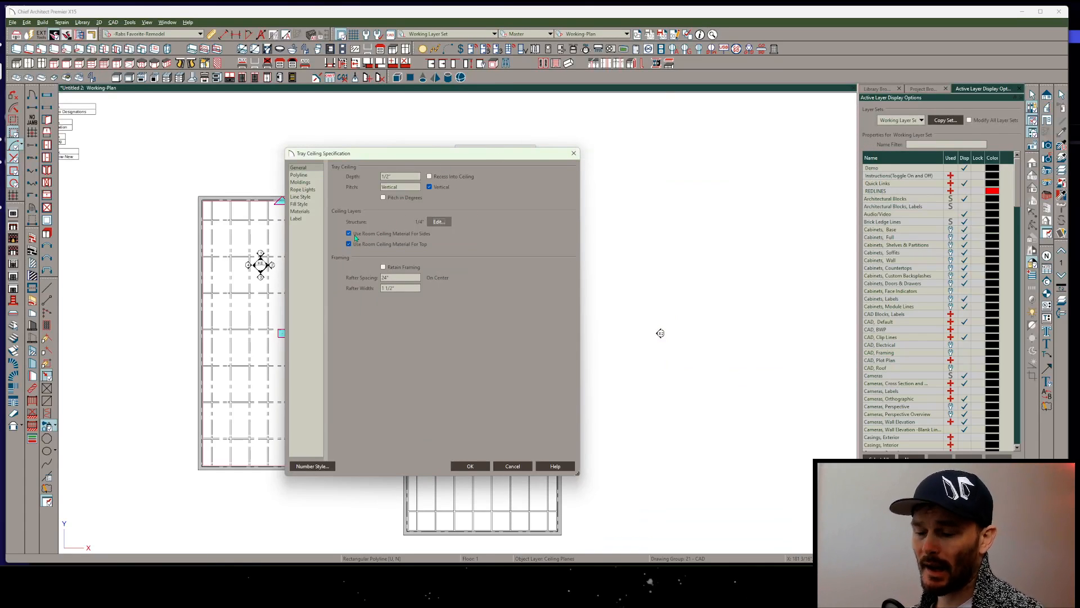
click(349, 233)
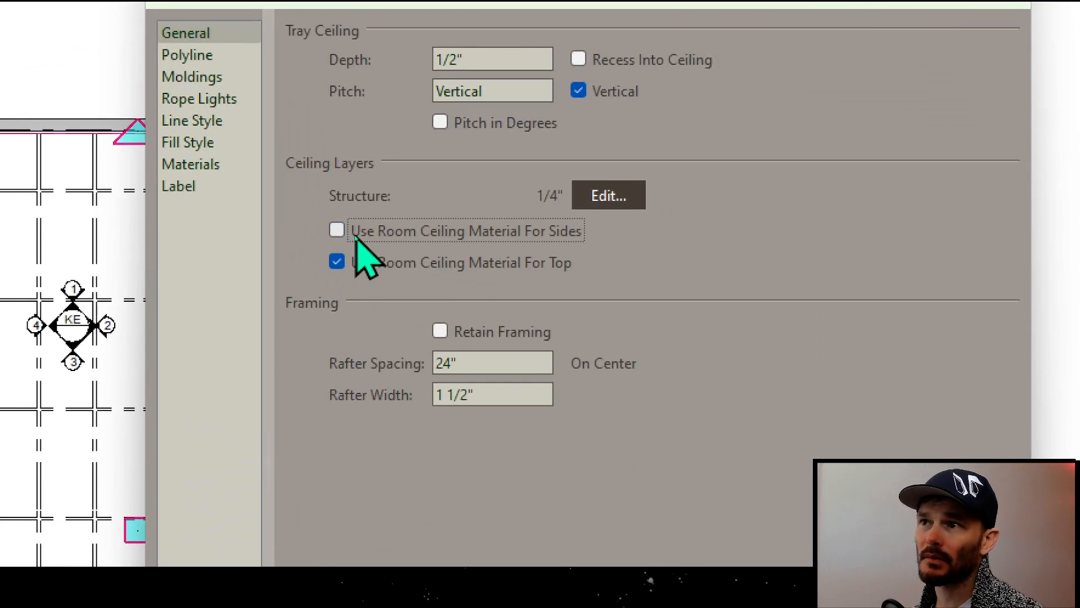
click(337, 262)
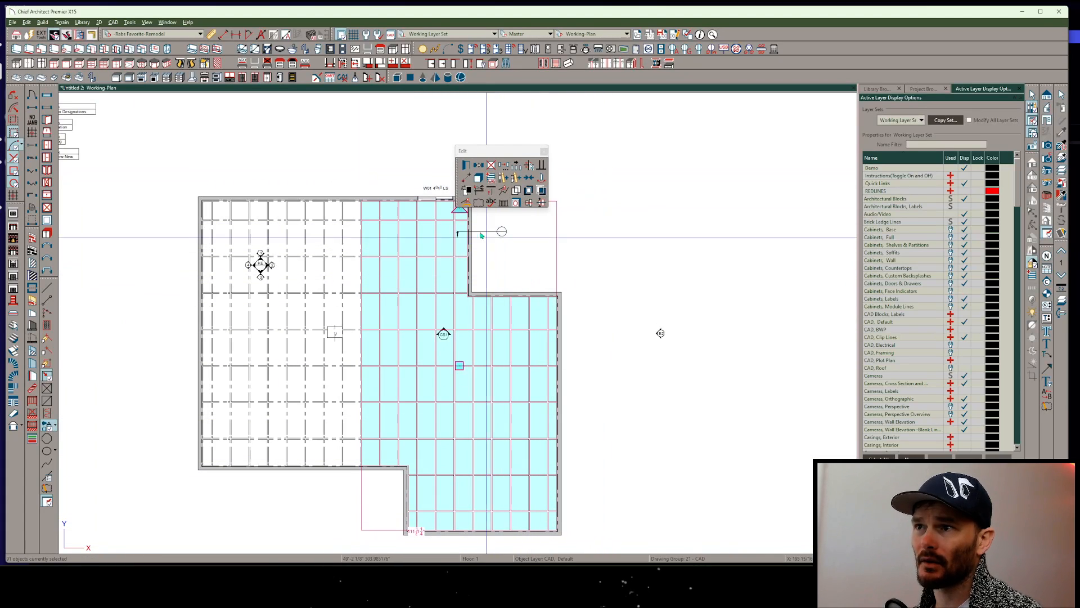
mouse_move(465, 203)
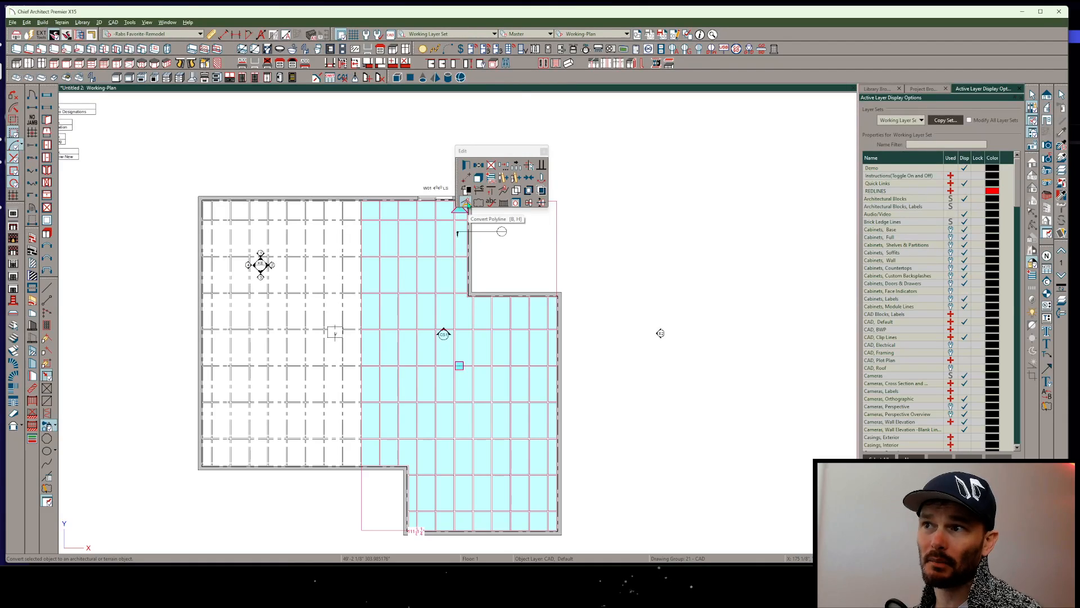
Choose Tray Ceiling as the conversion type for the selected right-hand polyline
click(466, 202)
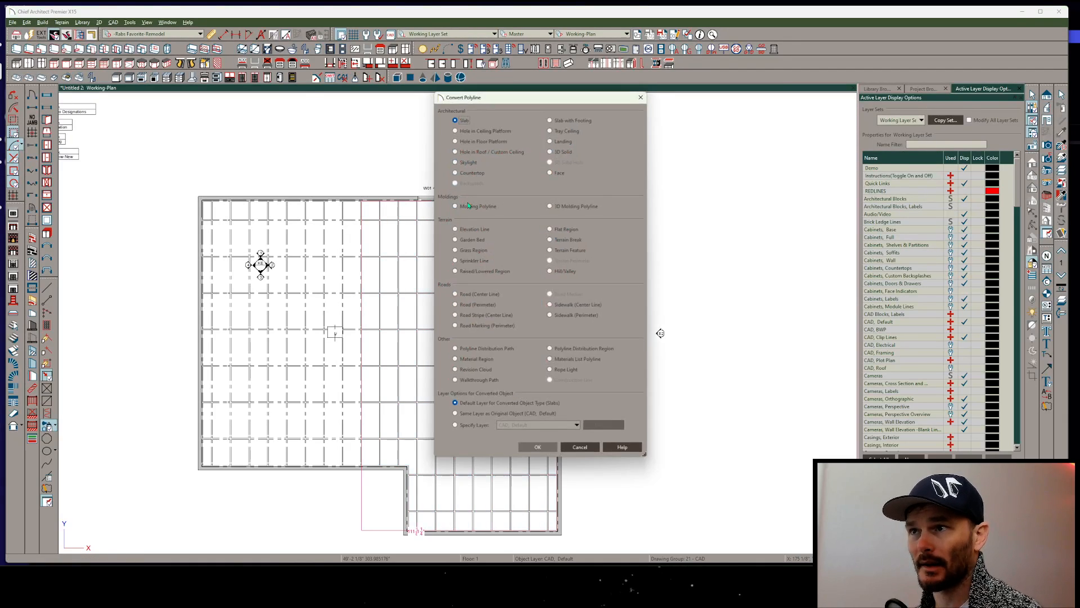
click(550, 130)
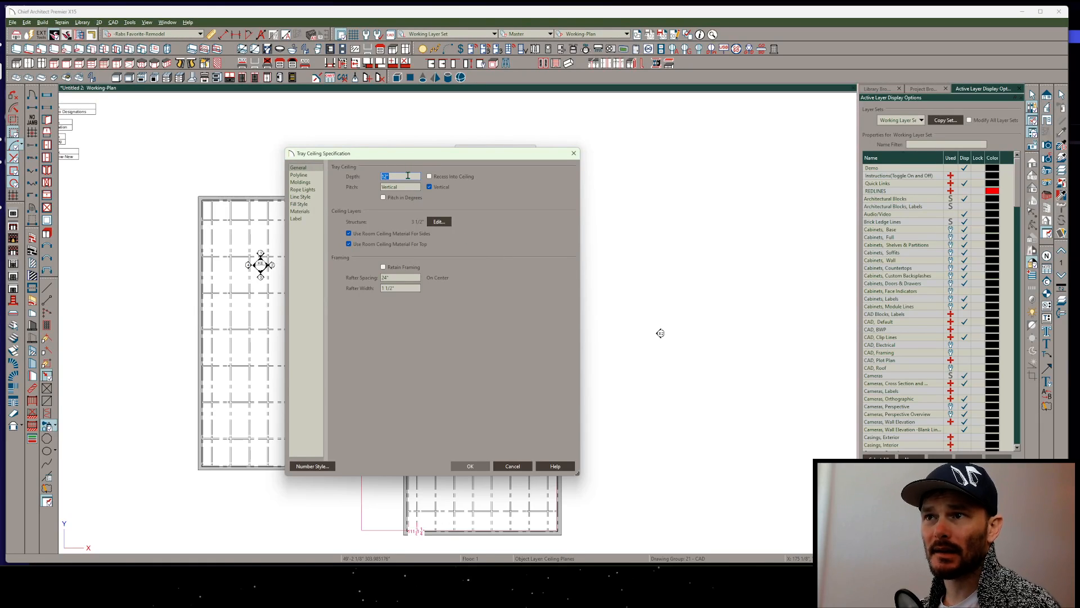
Enter 1/2" depth and 1/4" structure thickness, then apply the Tray Ceiling Specification
text(1/2")
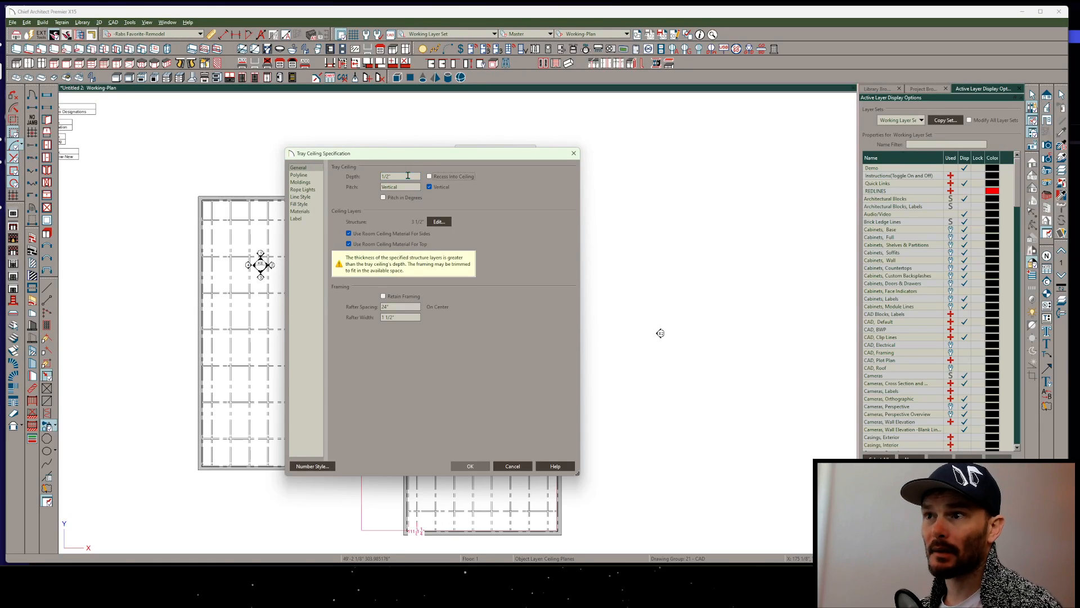
click(438, 221)
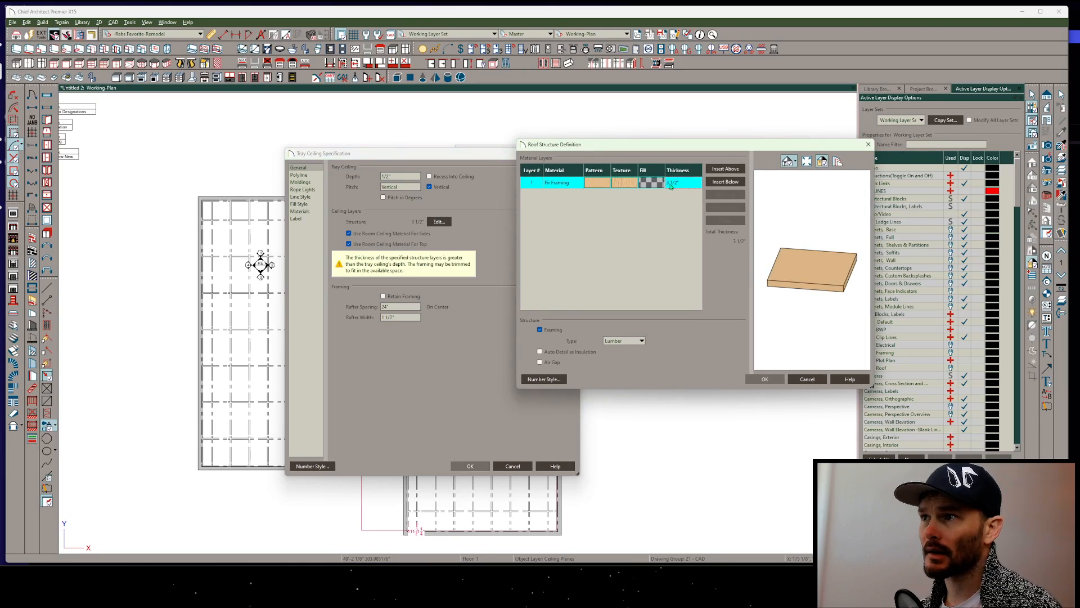
text(1/4)
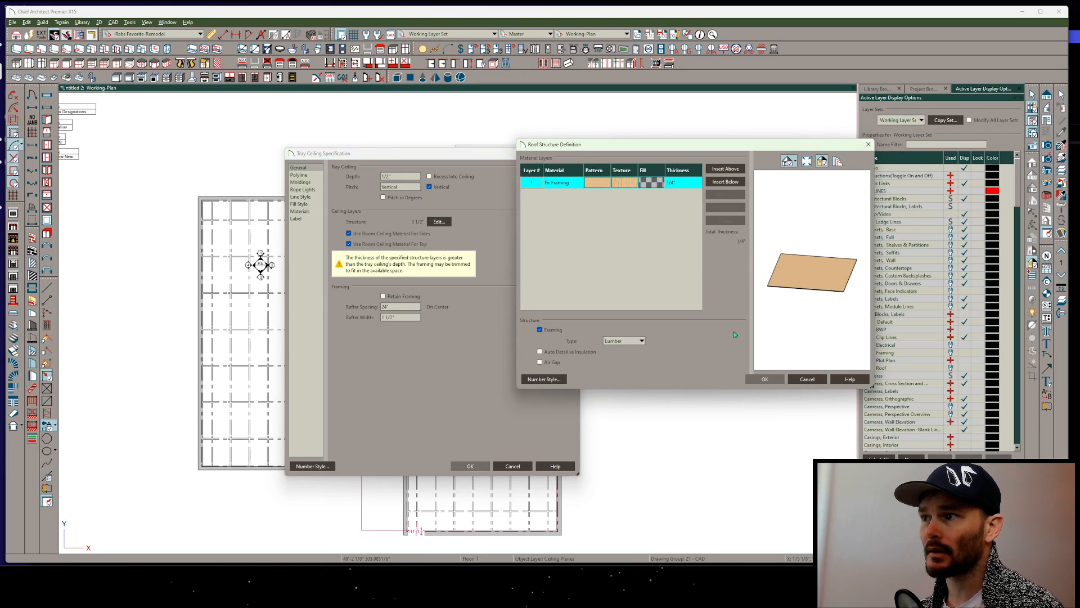
click(764, 378)
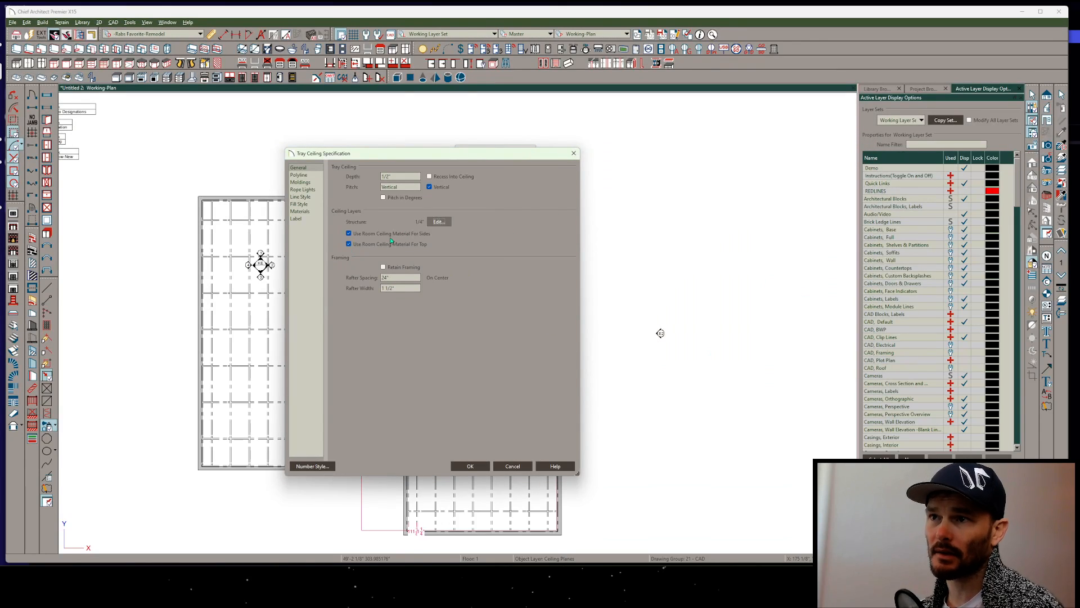
click(469, 466)
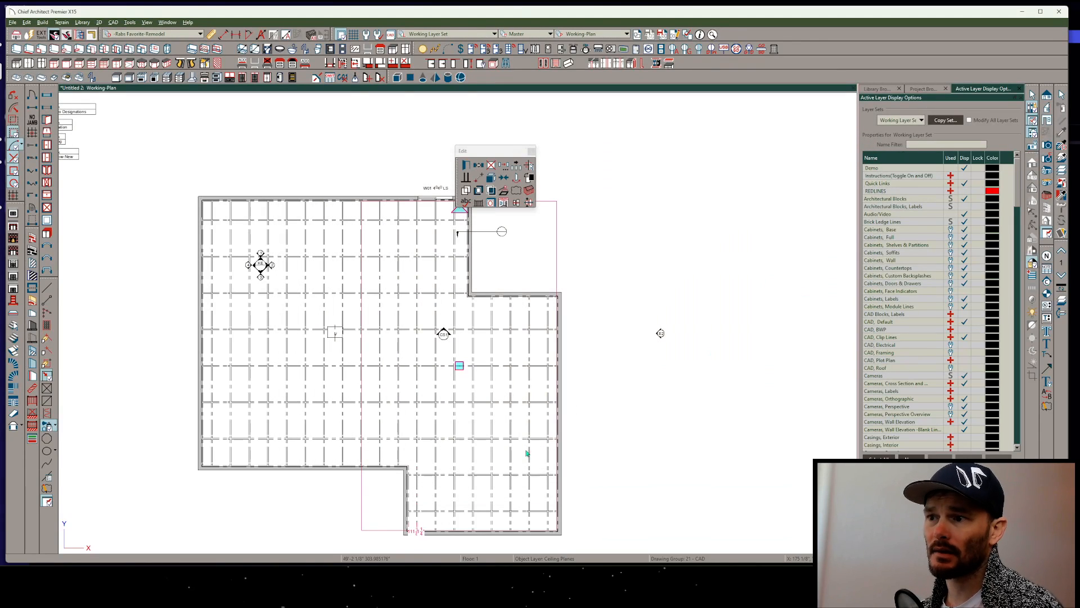
mouse_move(372, 337)
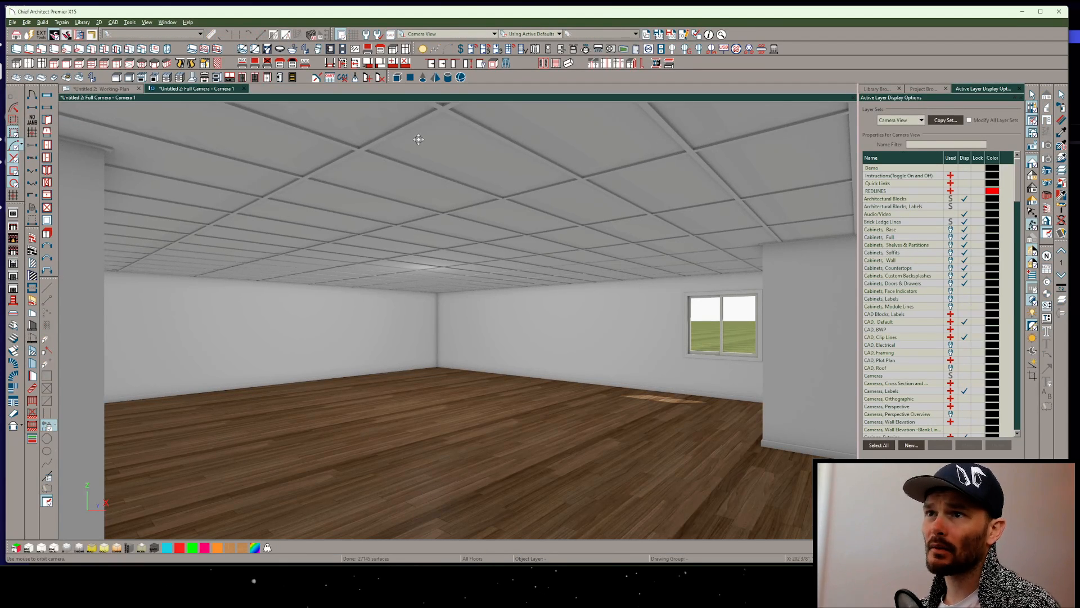
mouse_move(503, 248)
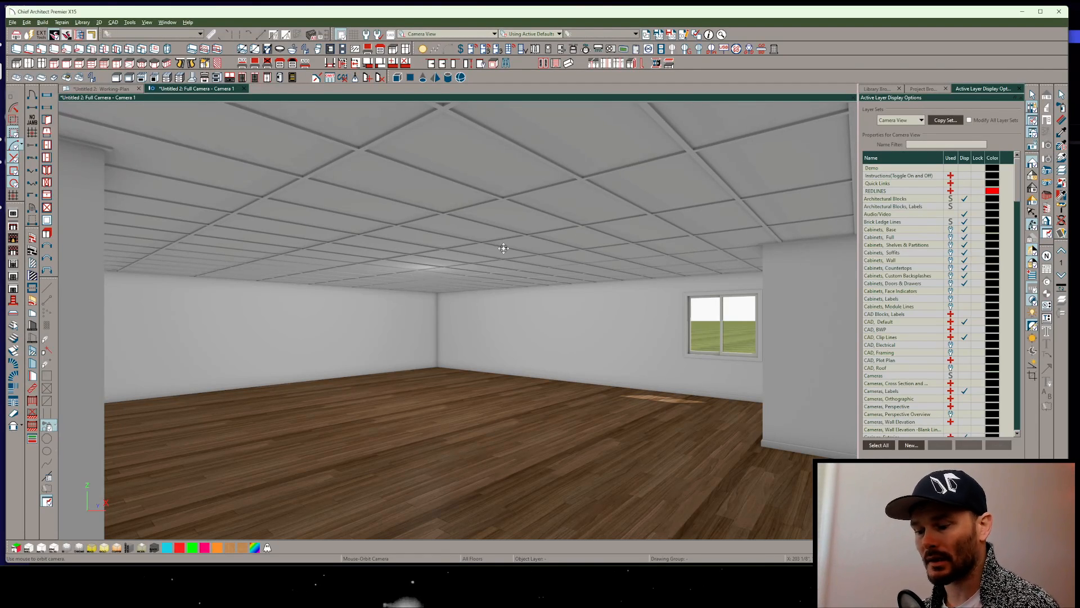
mouse_move(224, 475)
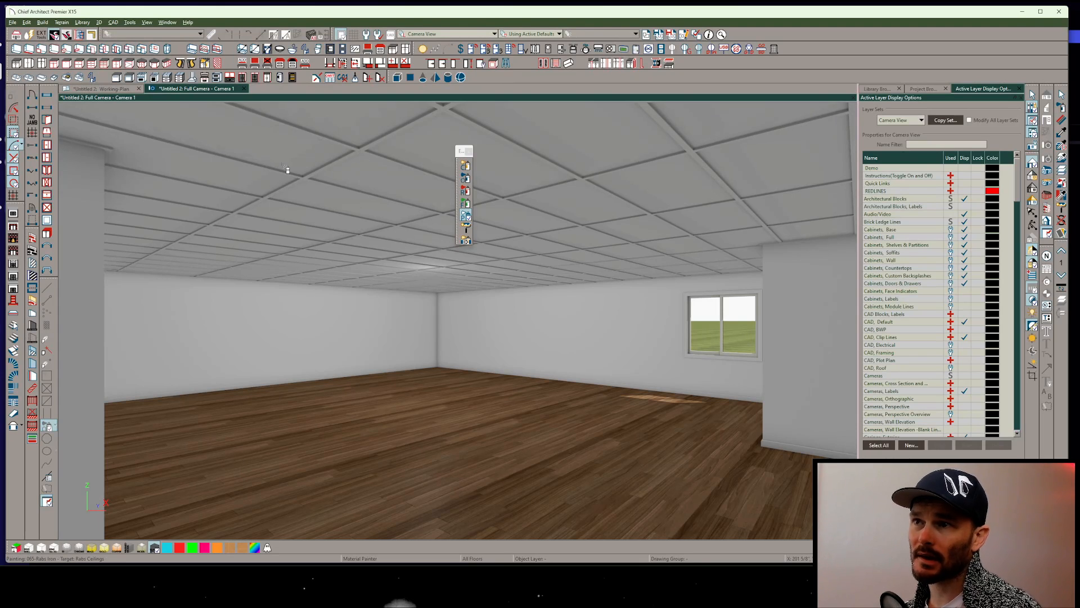
mouse_move(292, 187)
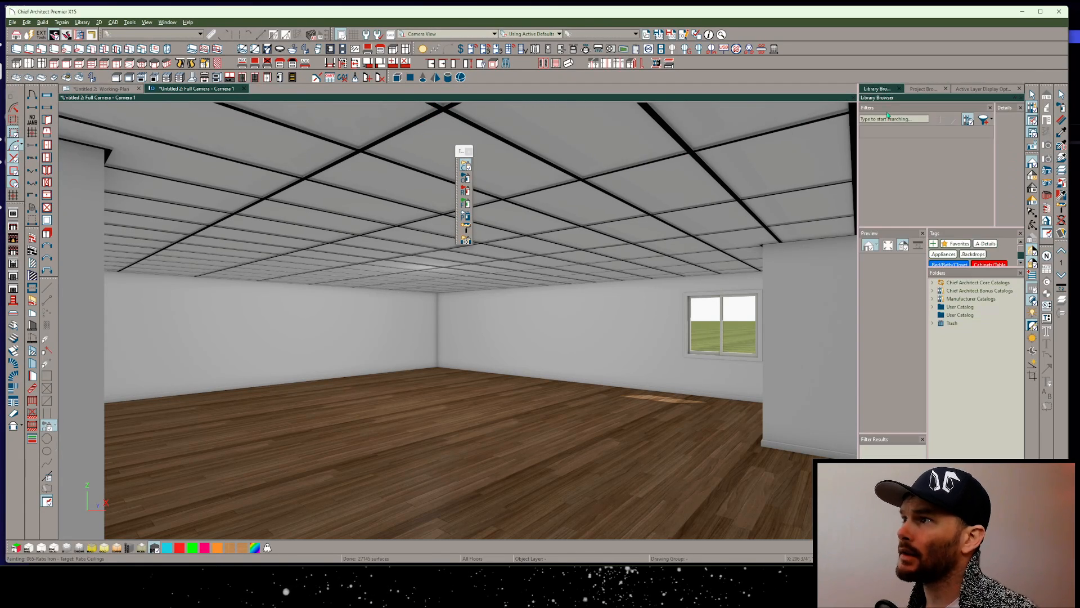
Search the Library Browser for 'trof' to find a troffer light fixture
click(960, 307)
text(acoustic)
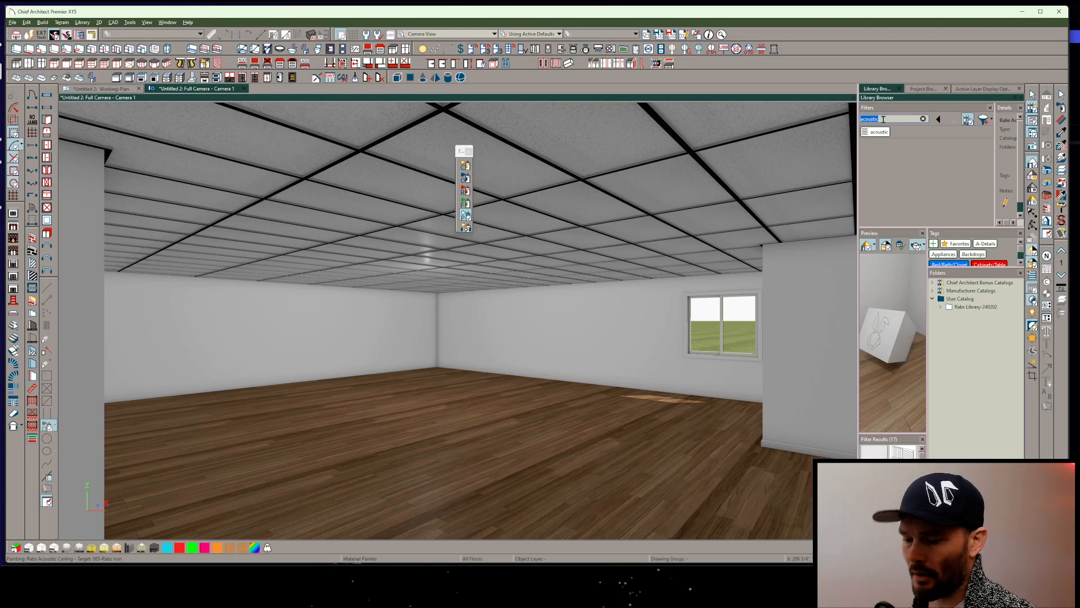
text(troffer)
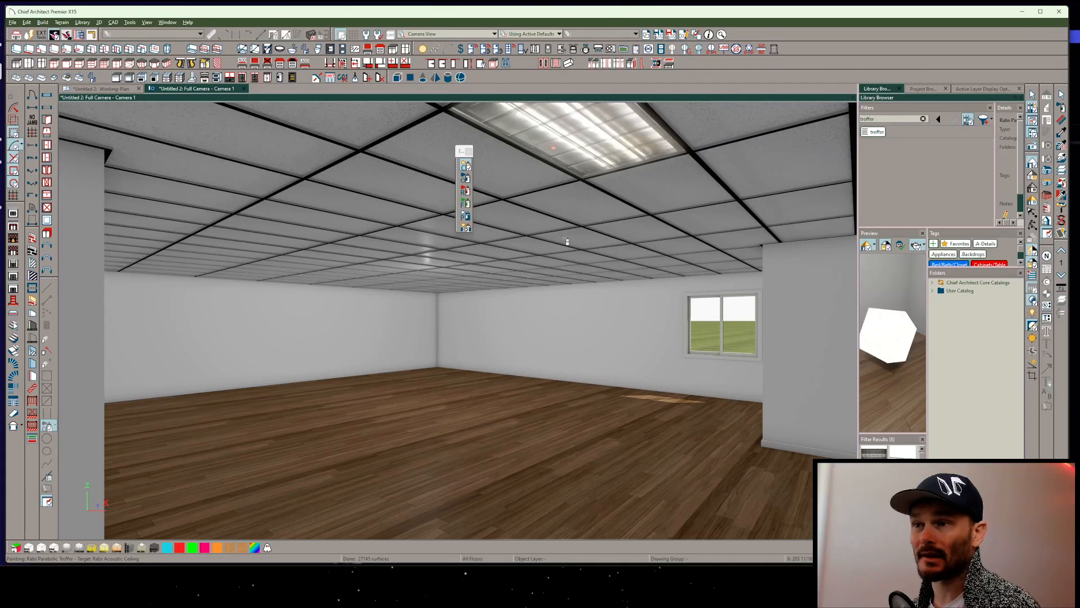
mouse_move(562, 292)
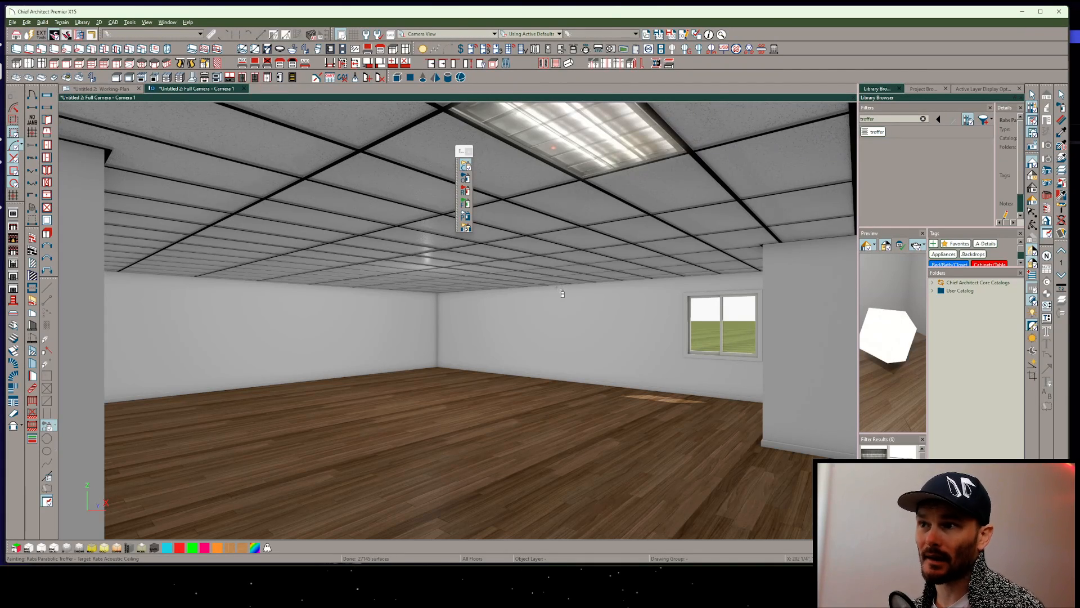
mouse_move(605, 269)
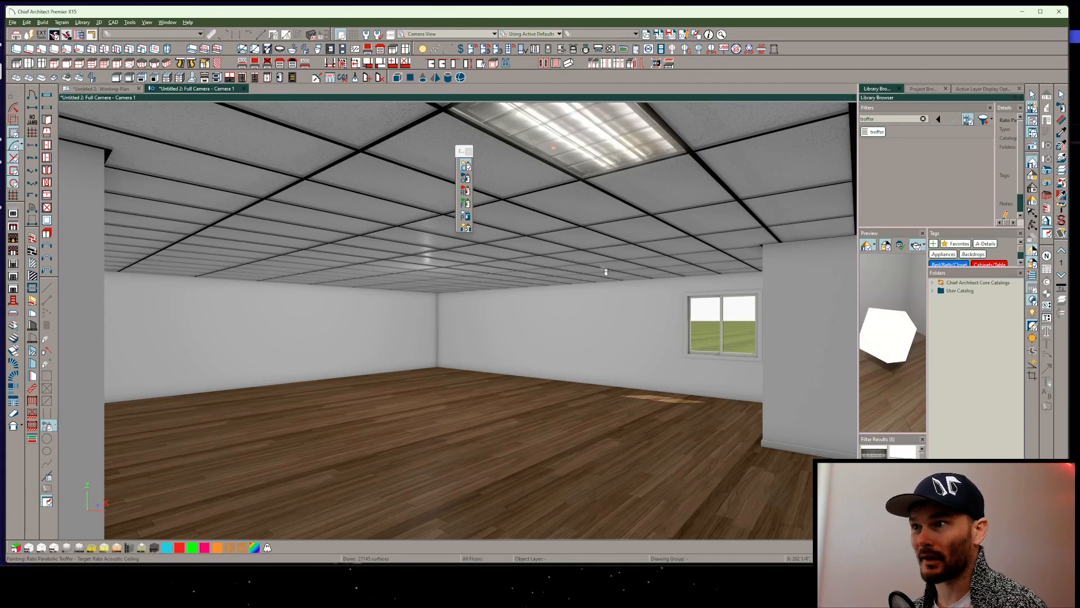
mouse_move(623, 256)
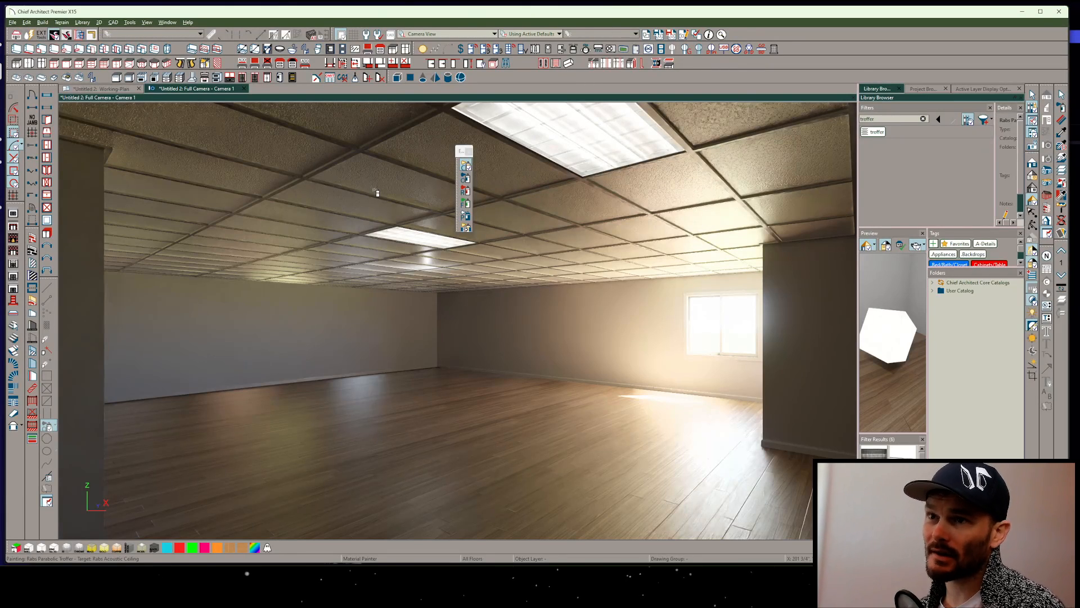
mouse_move(460, 308)
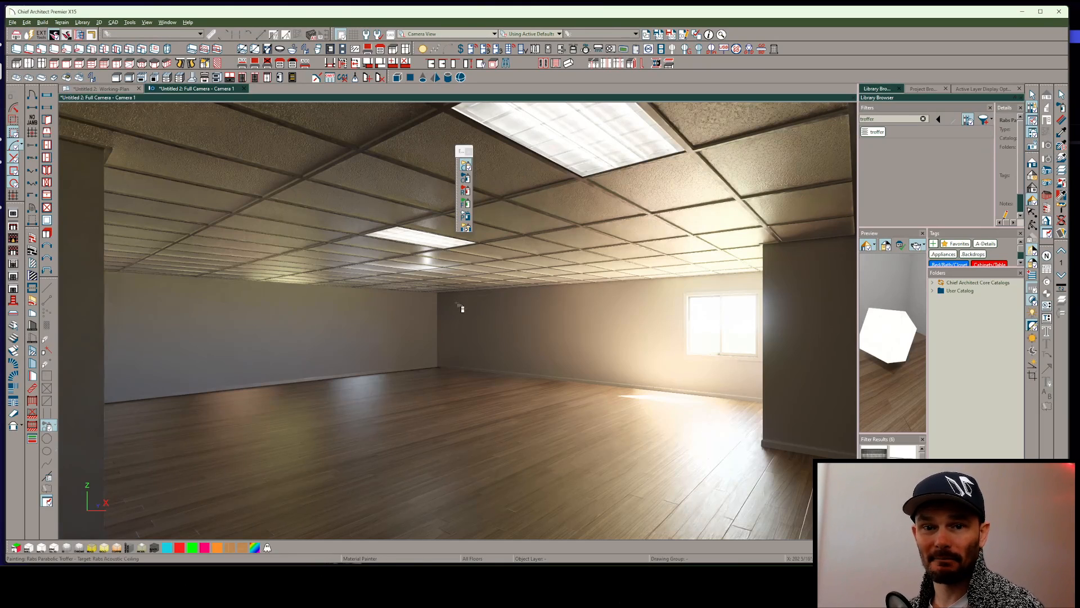